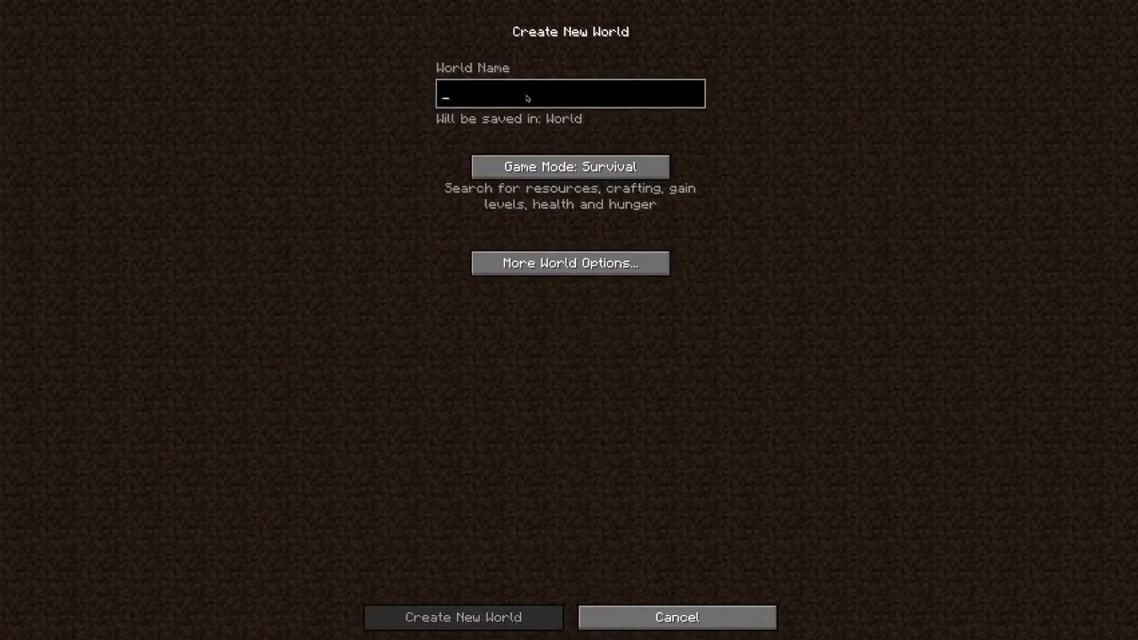
{"action": "type", "text": "NO WATA YE"}
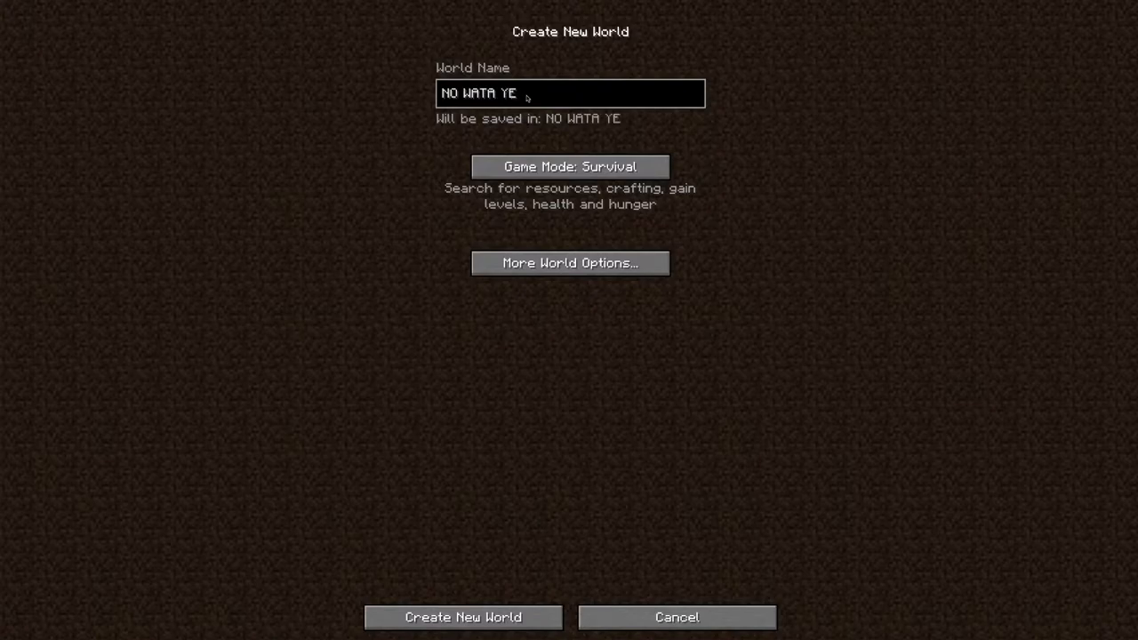
{"action": "type", "text": "A"}
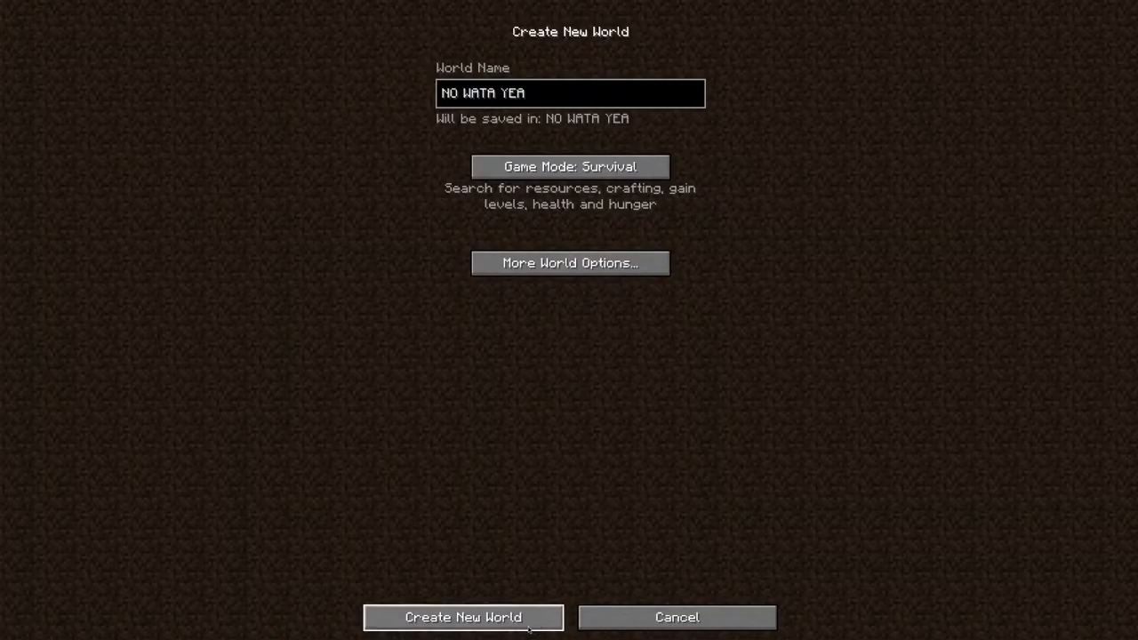